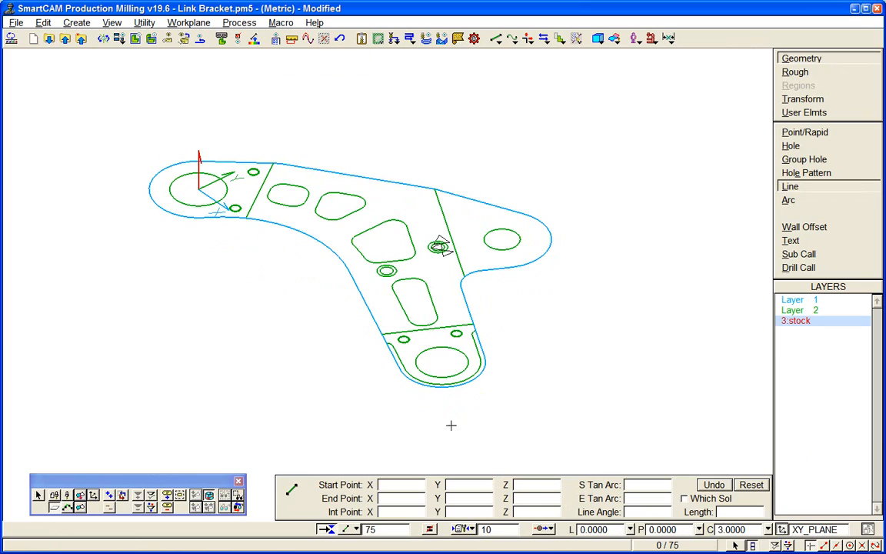
Make layer 3:stock the working layer from the Layers list.
right_click(451, 424)
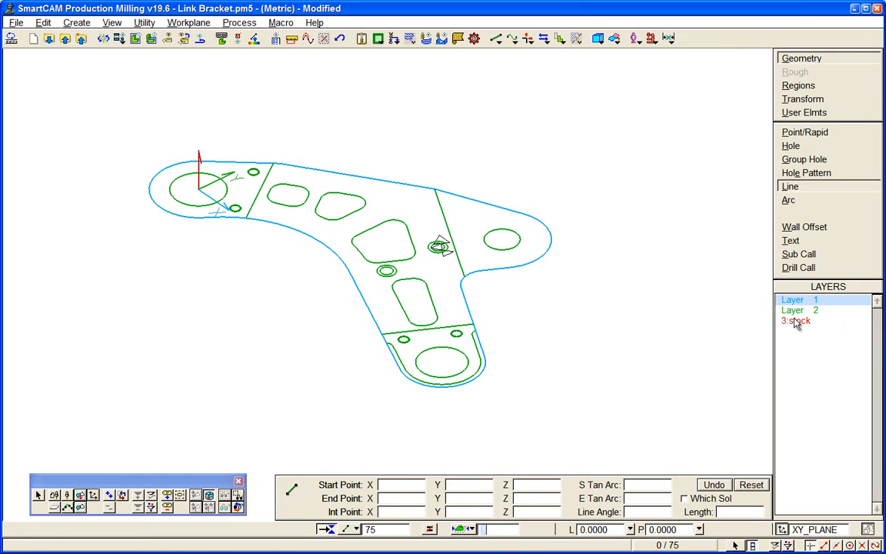
left_click(796, 320)
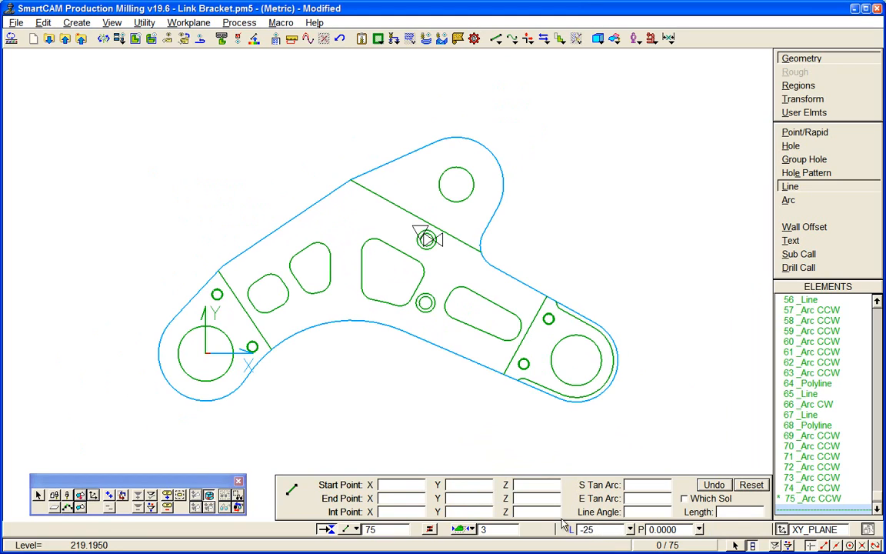
Create a corner-to-corner rectangle around the part as the stock boundary.
left_click(651, 38)
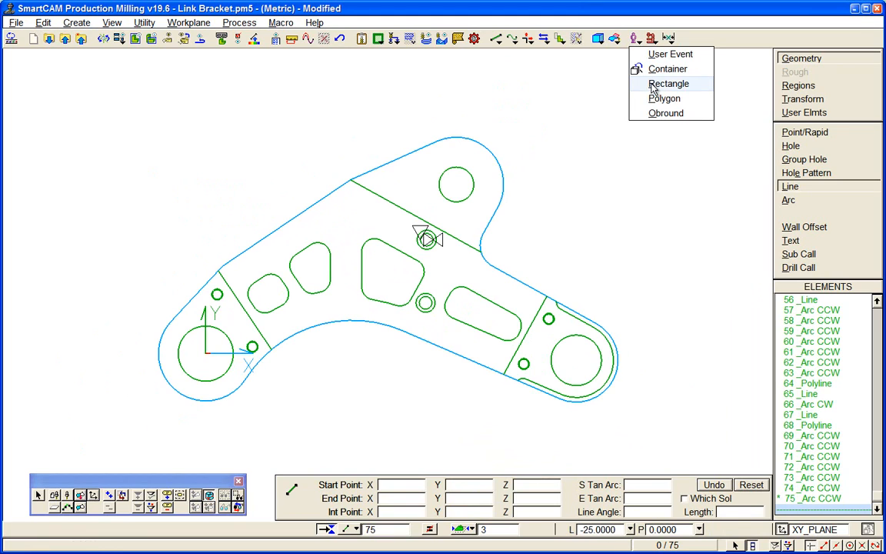
left_click(669, 83)
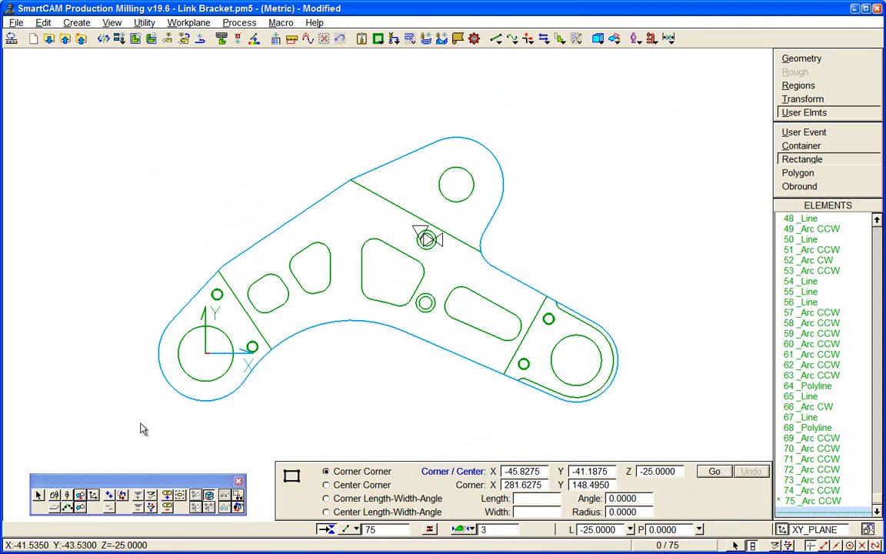
mouse_move(519, 410)
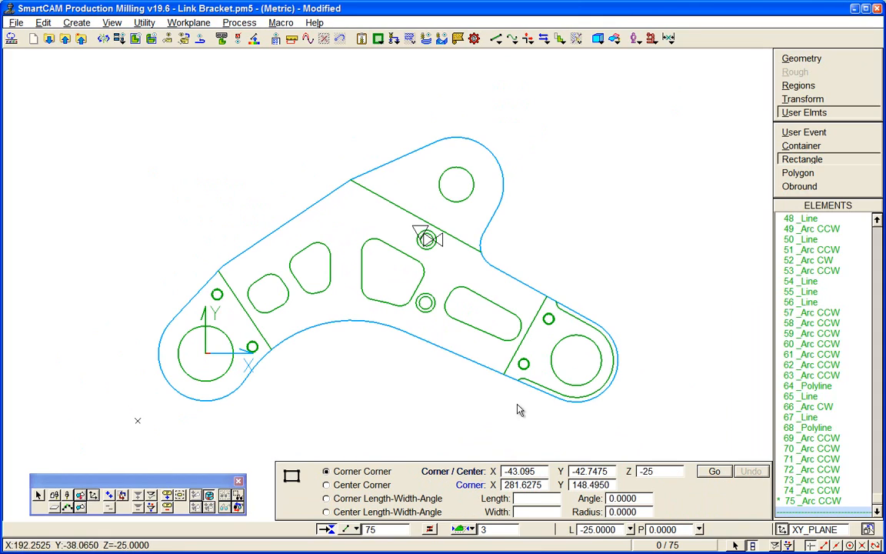
mouse_move(662, 131)
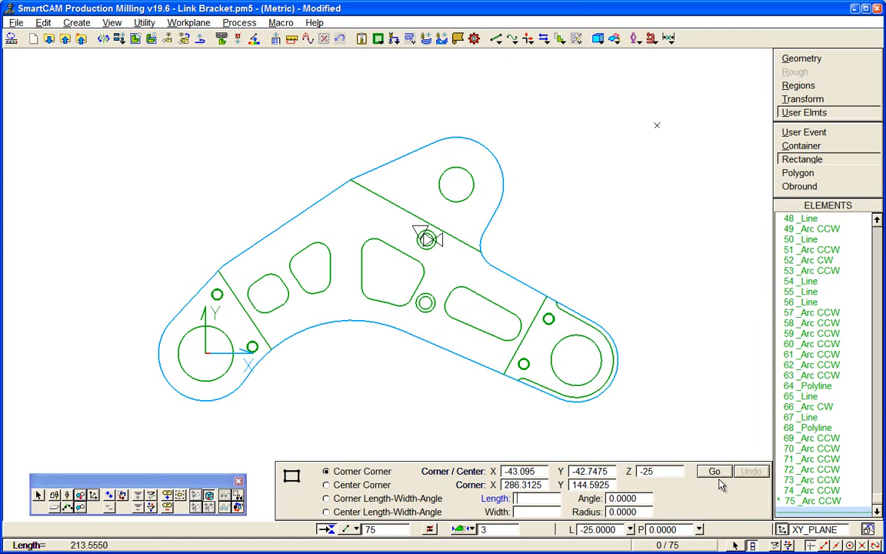
left_click(714, 471)
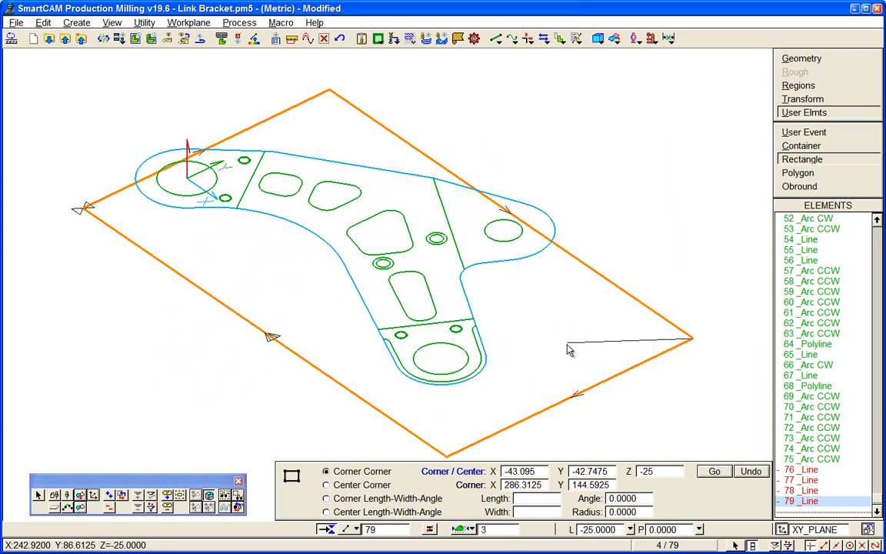
mouse_move(575, 356)
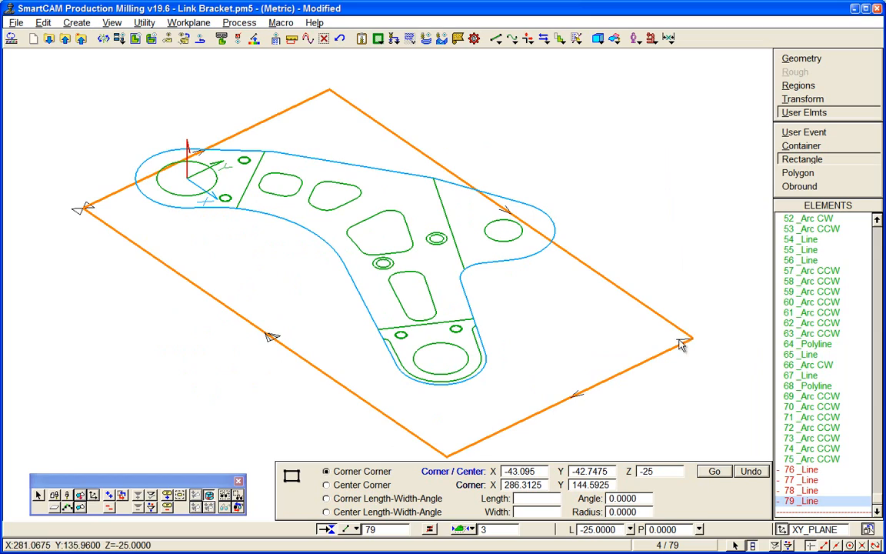
mouse_move(693, 344)
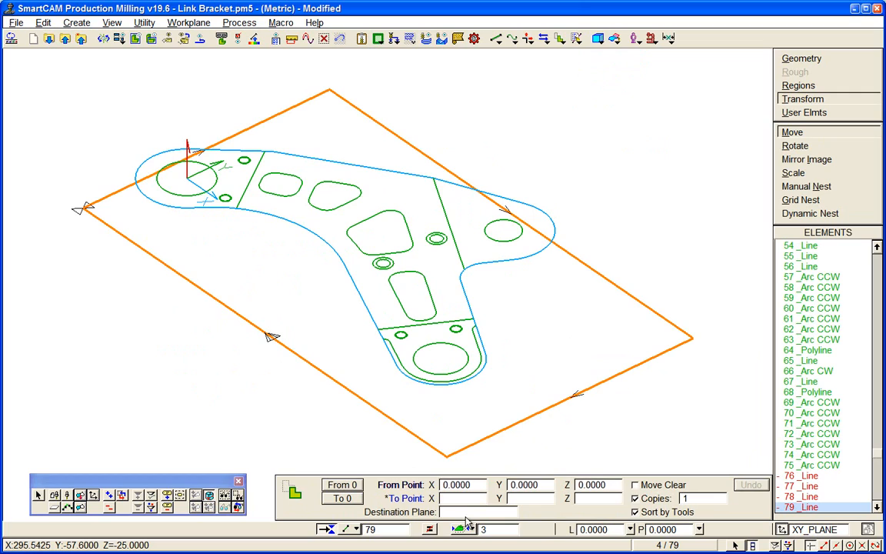
Move a copy of the stock rectangle from 0,0,0 to an offset point using values 0 and 5.
type("0")
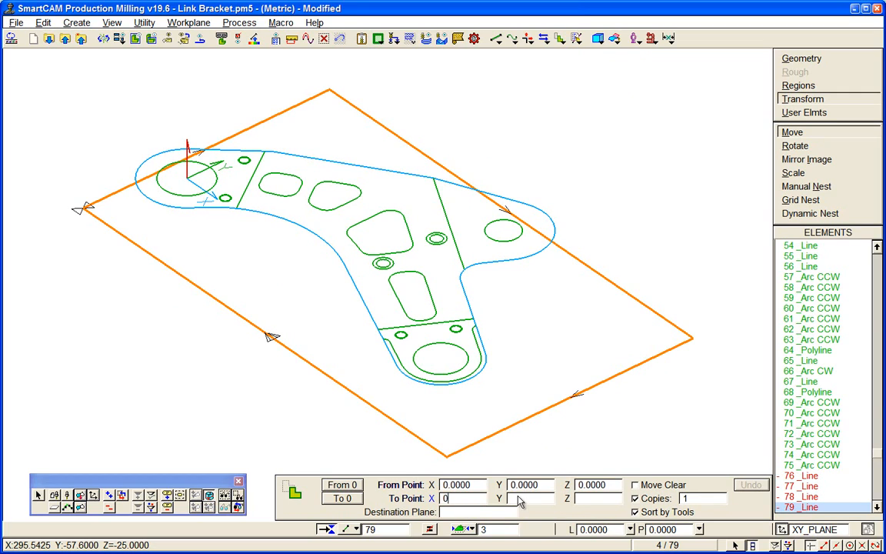
type("5")
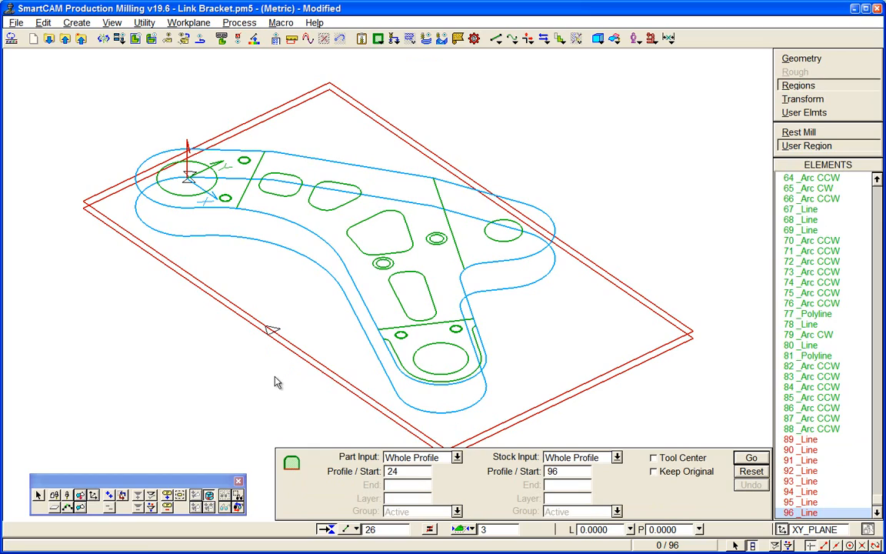
mouse_move(275, 376)
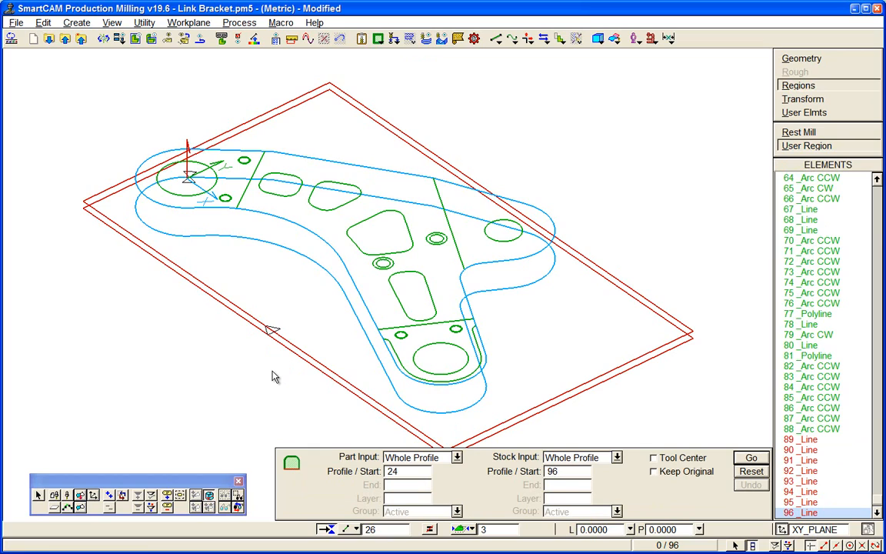
mouse_move(212, 225)
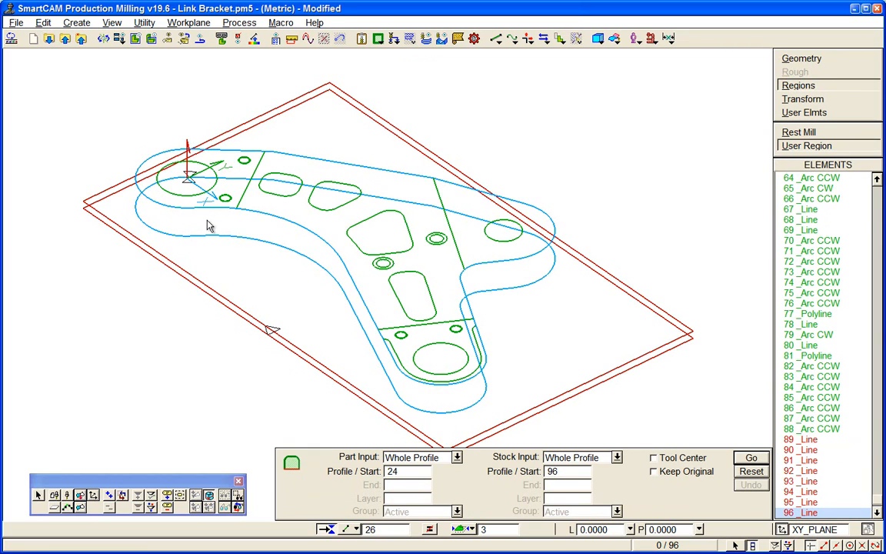
mouse_move(209, 169)
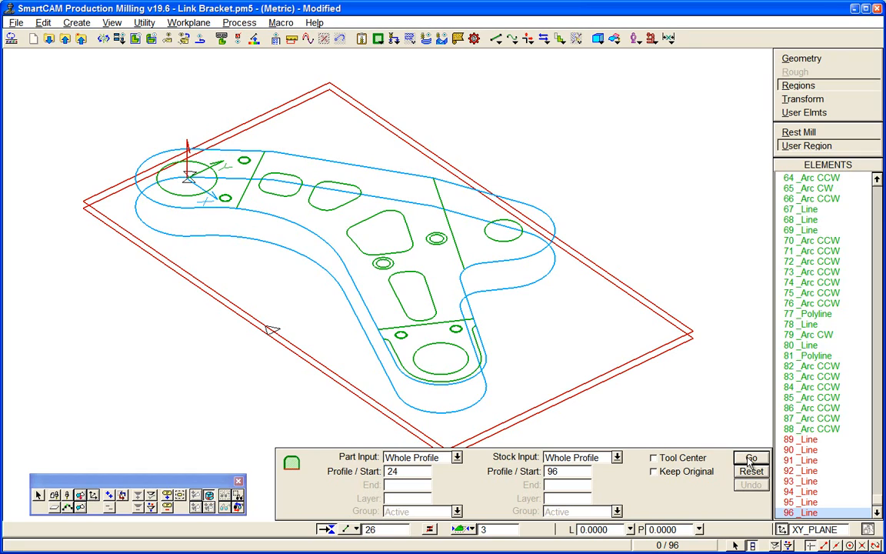
Create the user region from part profile 24 and stock profile 96, then bring up the Job Operation Planner.
left_click(751, 458)
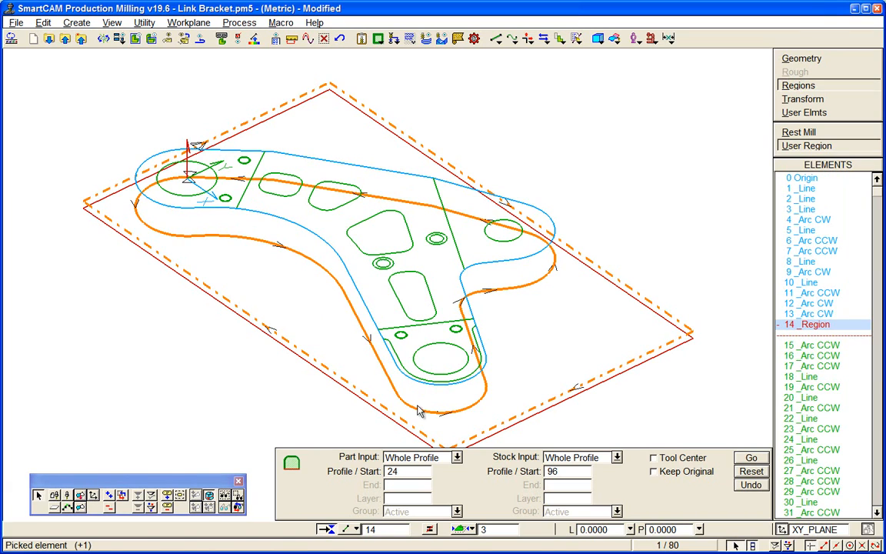
left_click(238, 22)
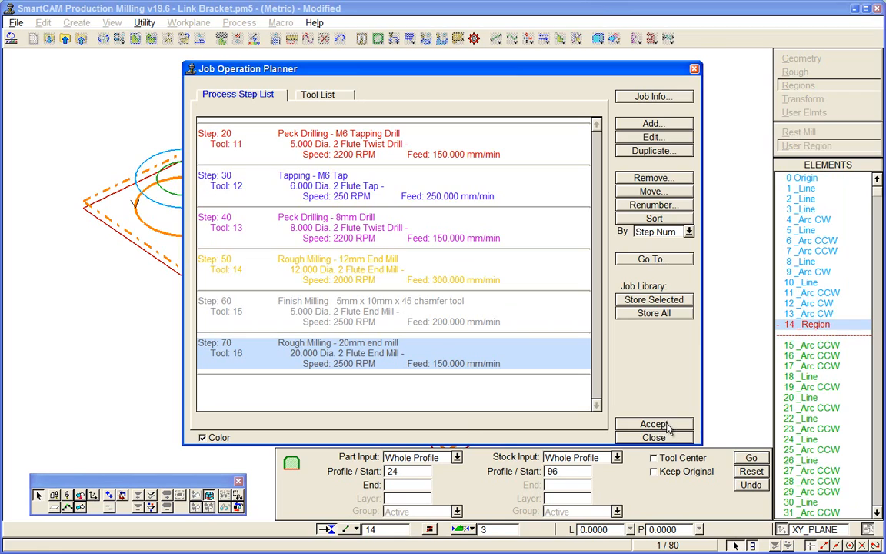
Select Step 70 Rough Milling with the 20mm end mill as the current process step.
left_click(653, 437)
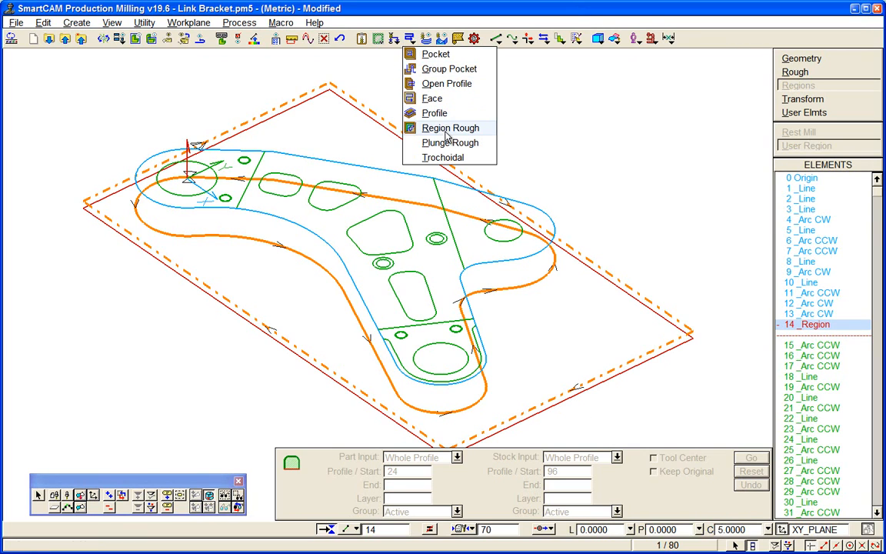
Generate a Region Rough toolpath with Path Type set to Spiral.
left_click(450, 128)
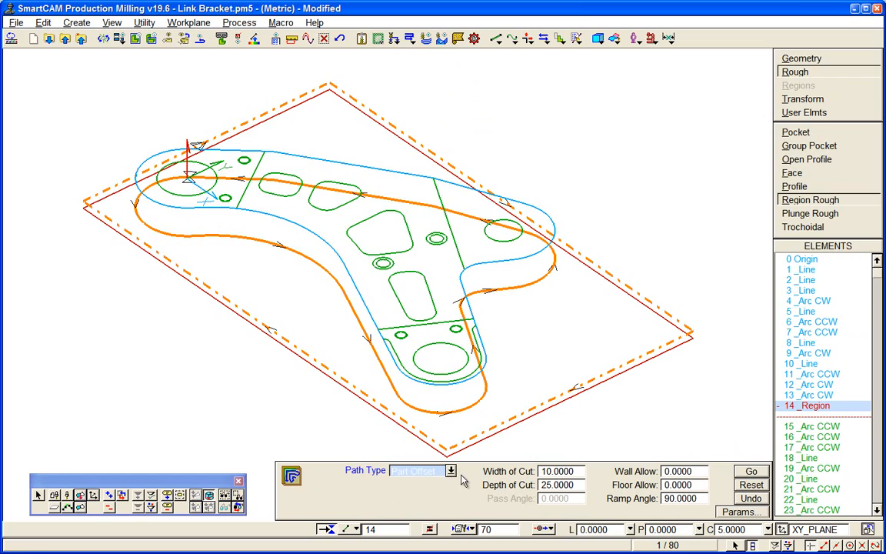
left_click(450, 470)
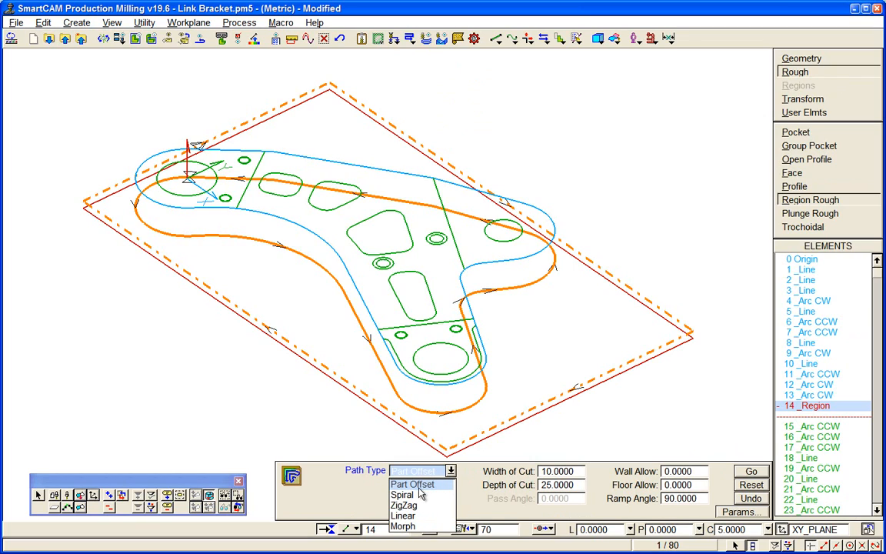
left_click(402, 494)
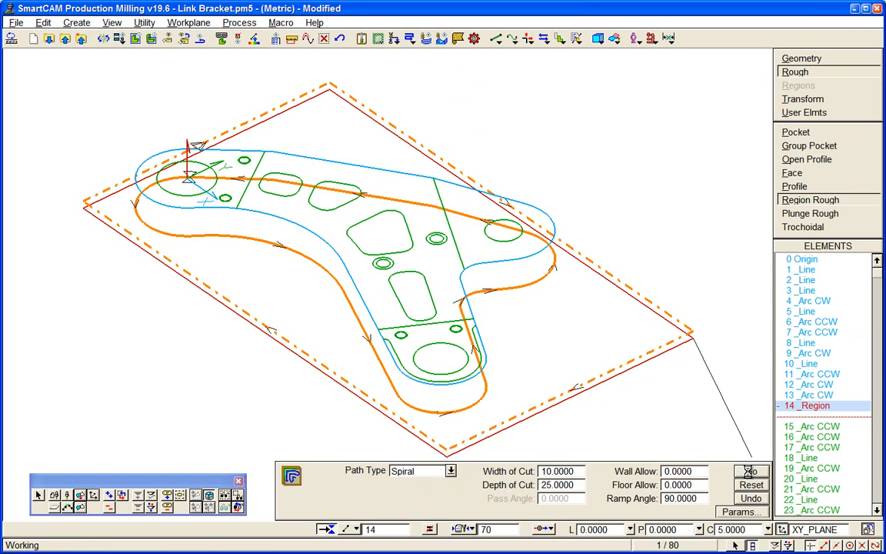
left_click(751, 470)
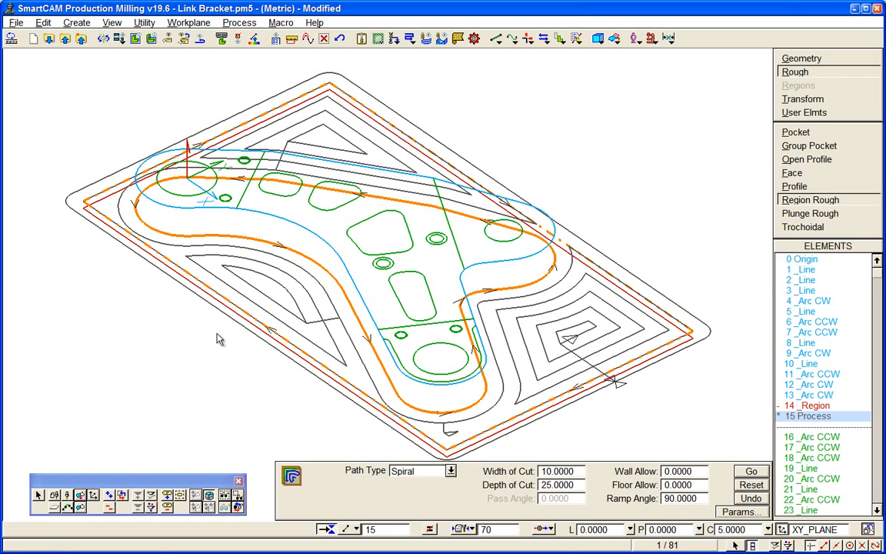
mouse_move(300, 259)
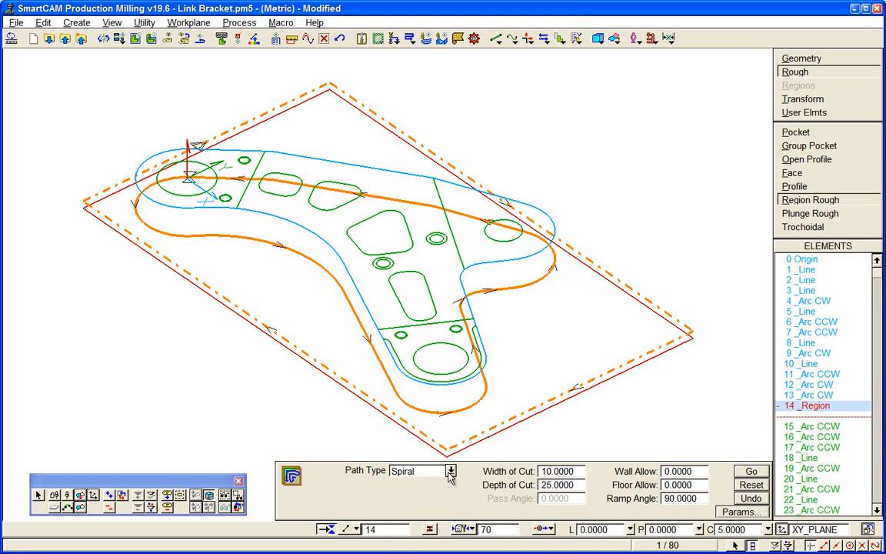
Change the Region Rough Path Type from Spiral to Part Offset.
left_click(450, 470)
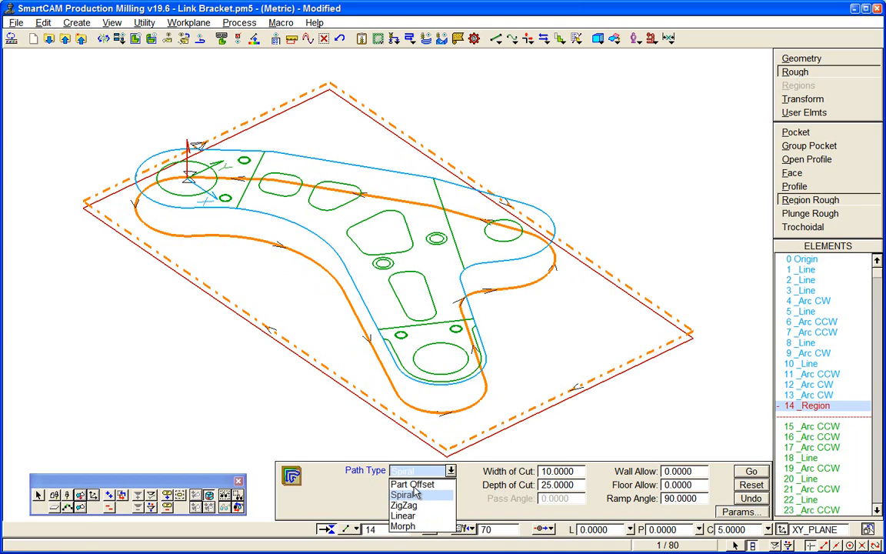
left_click(413, 484)
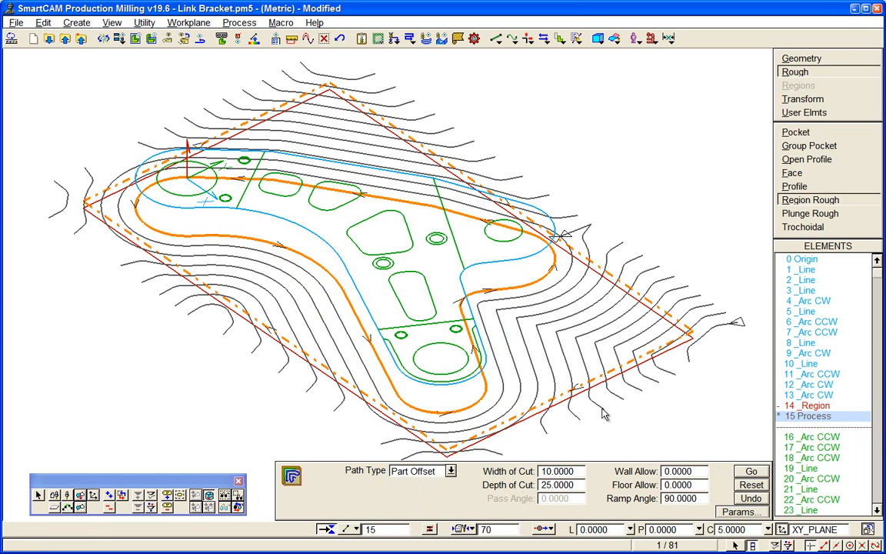
mouse_move(233, 327)
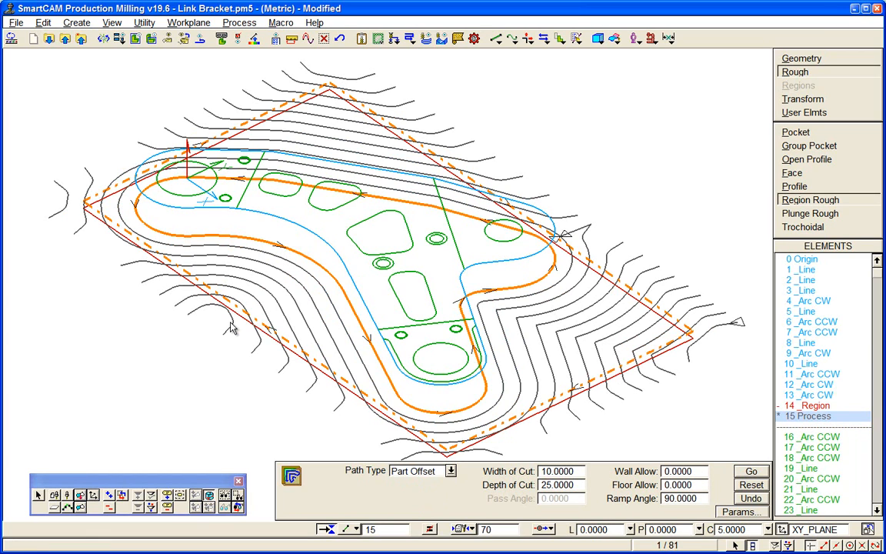
mouse_move(642, 396)
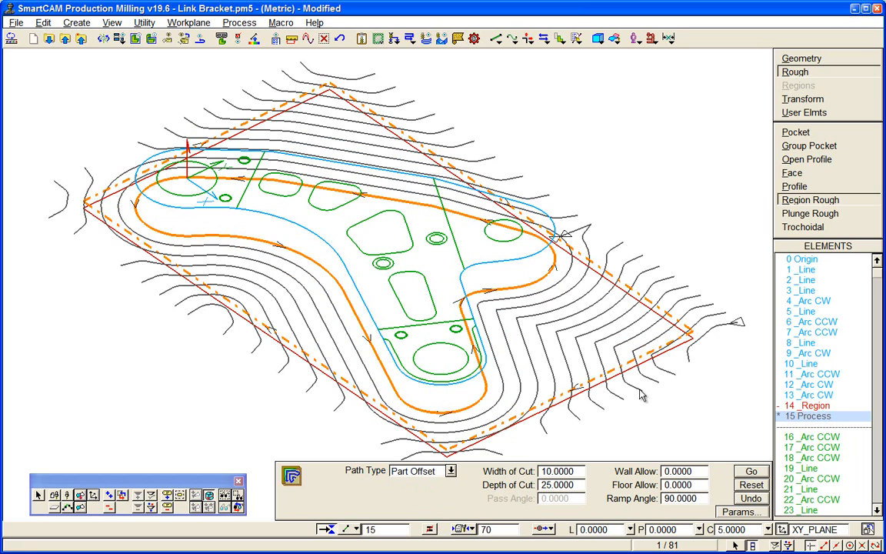
mouse_move(438, 314)
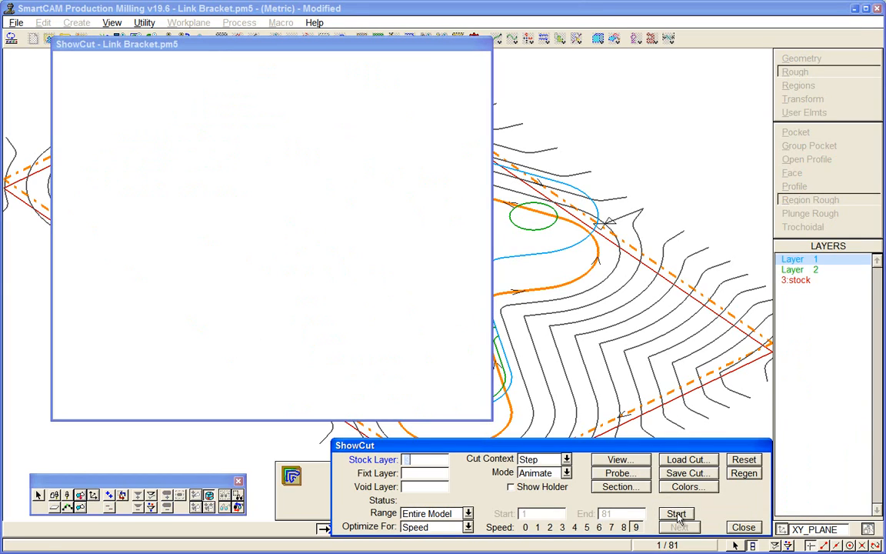
Start the ShowCut simulation on stock layer 3 to animate the roughing cut.
left_click(676, 514)
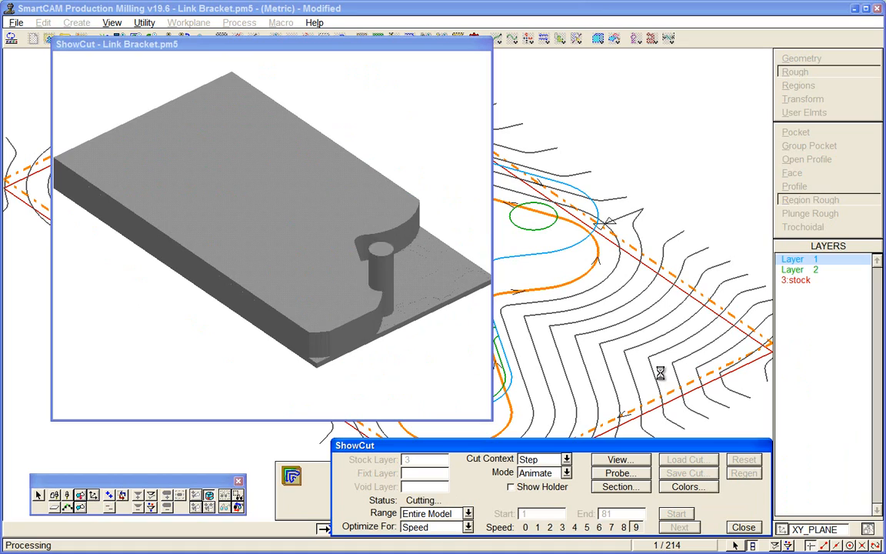